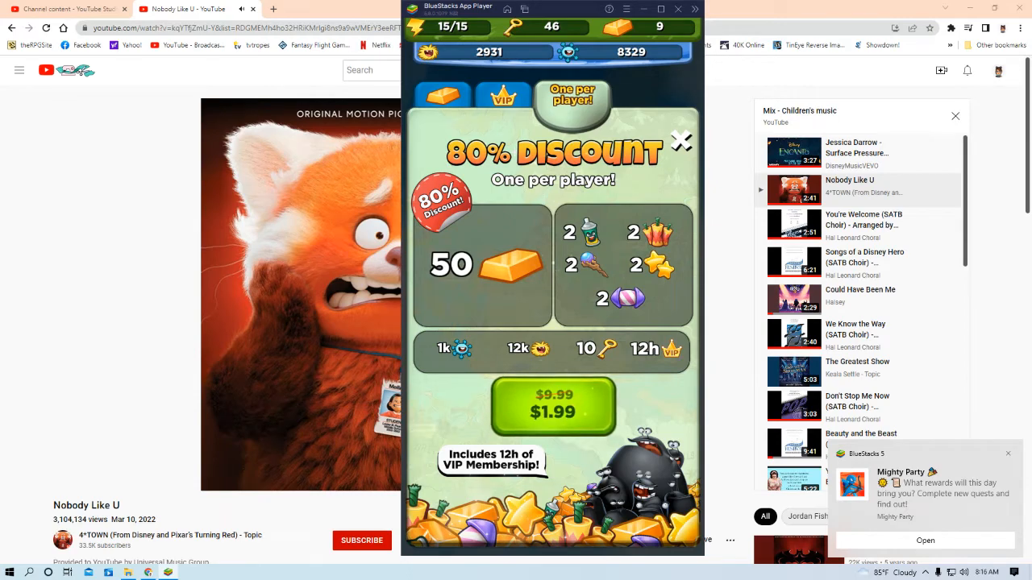
- Dismiss the 80% discount offer and the Season of Harvest task overview
{"action": "left_click", "coordinate": [680, 141]}
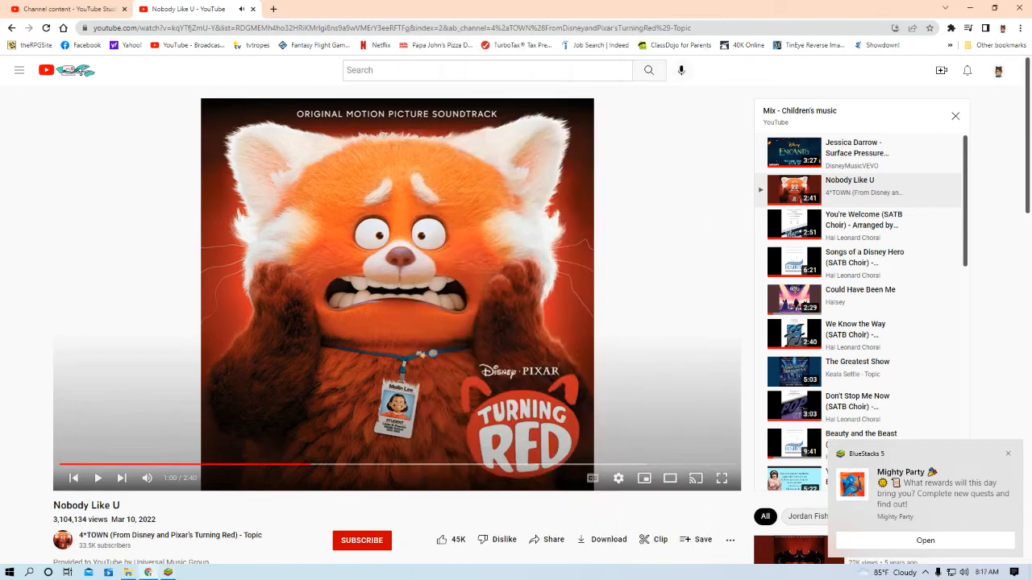
{"action": "left_click", "coordinate": [925, 540]}
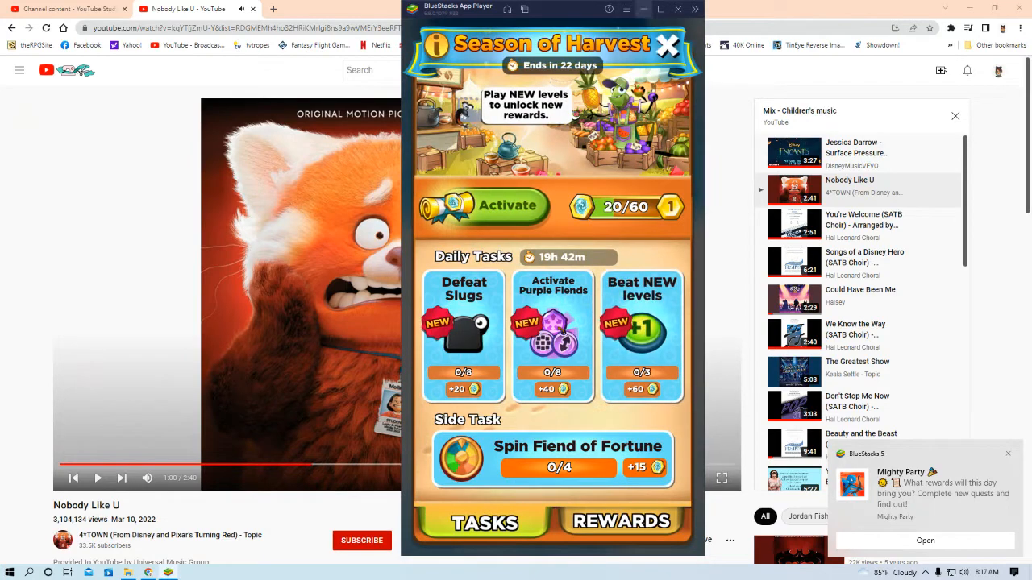
{"action": "left_click", "coordinate": [667, 46]}
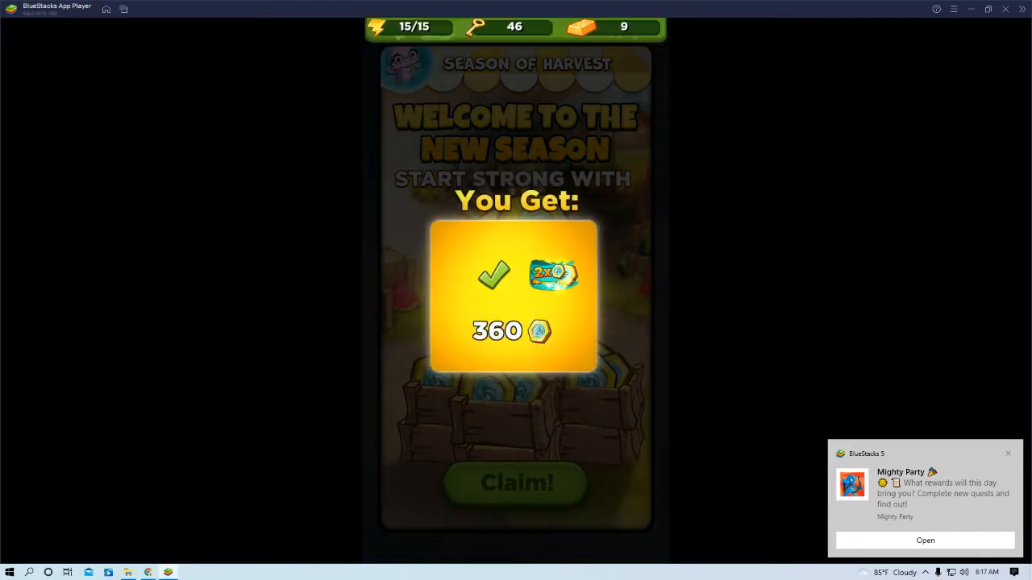
- Claim the 360-coin season reward, close Fiend of Fortune and Post Office, start level 155
{"action": "left_click", "coordinate": [516, 482]}
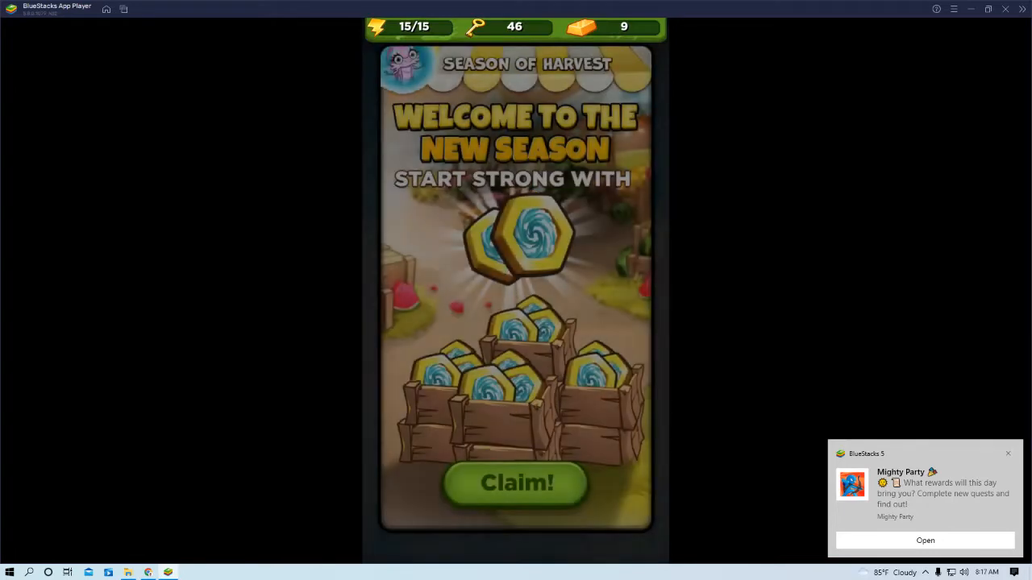
{"action": "left_click", "coordinate": [515, 483]}
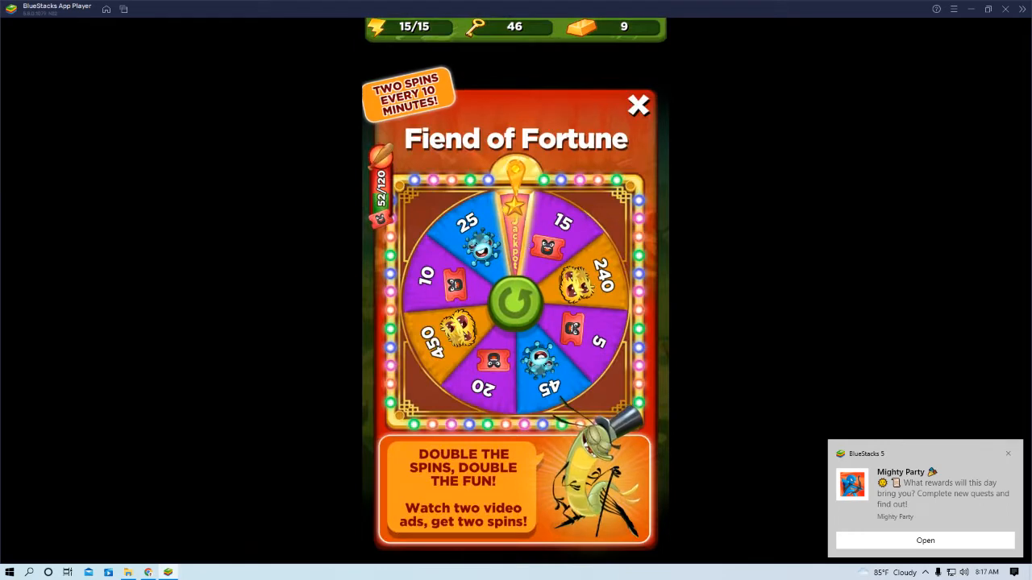
{"action": "left_click", "coordinate": [638, 105]}
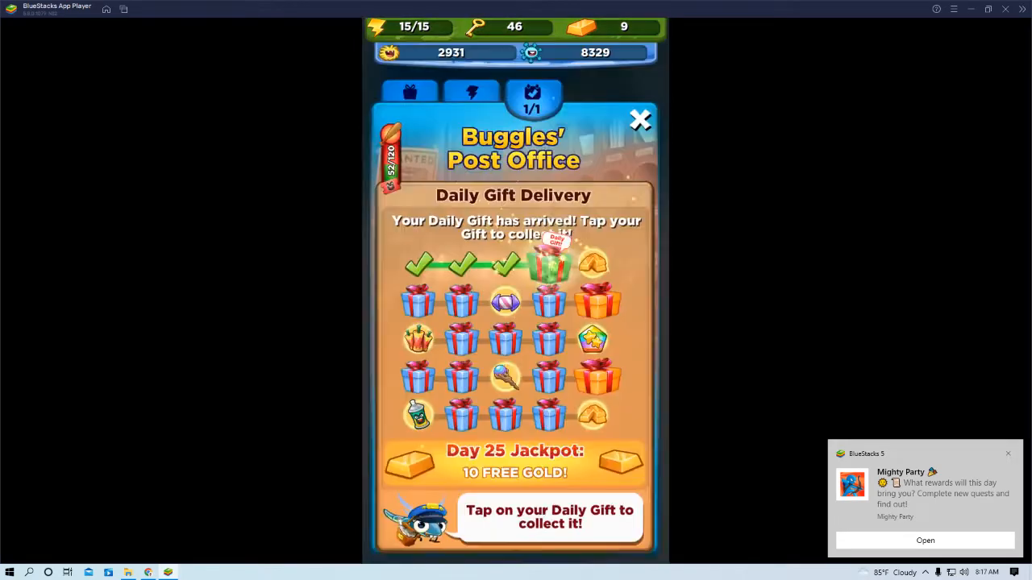
{"action": "left_click", "coordinate": [550, 258]}
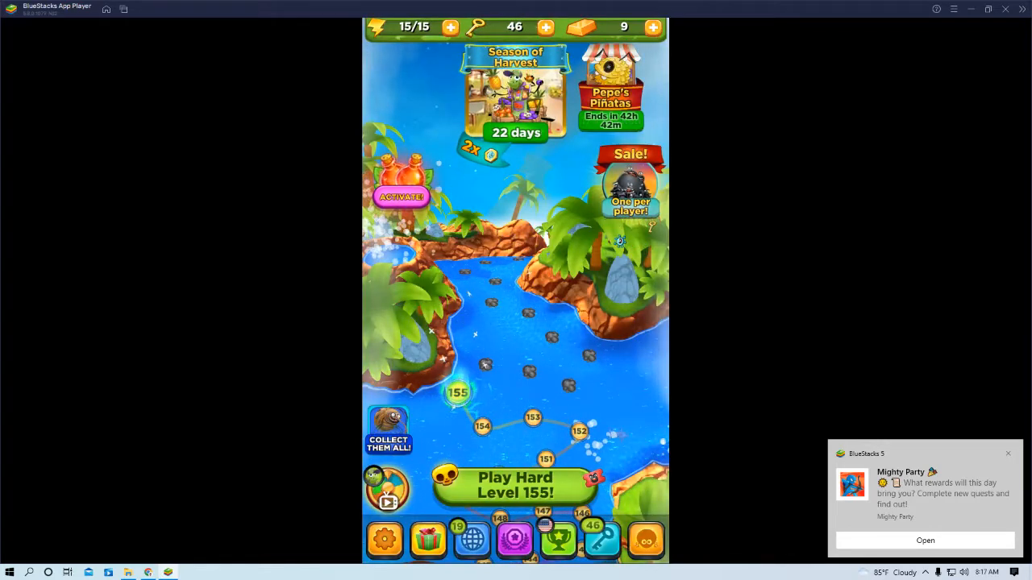
{"action": "left_click", "coordinate": [515, 486]}
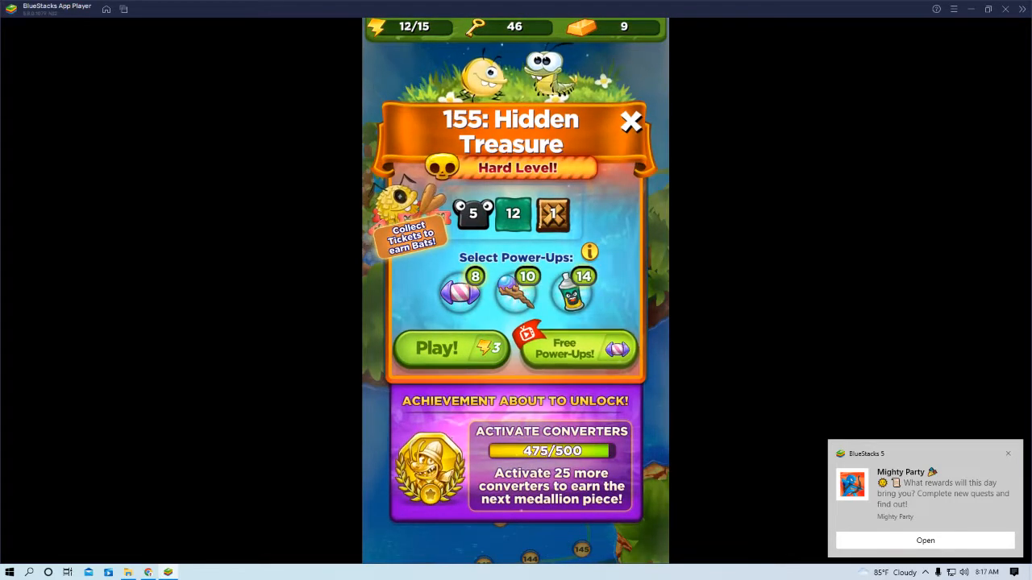
{"action": "left_click", "coordinate": [449, 347]}
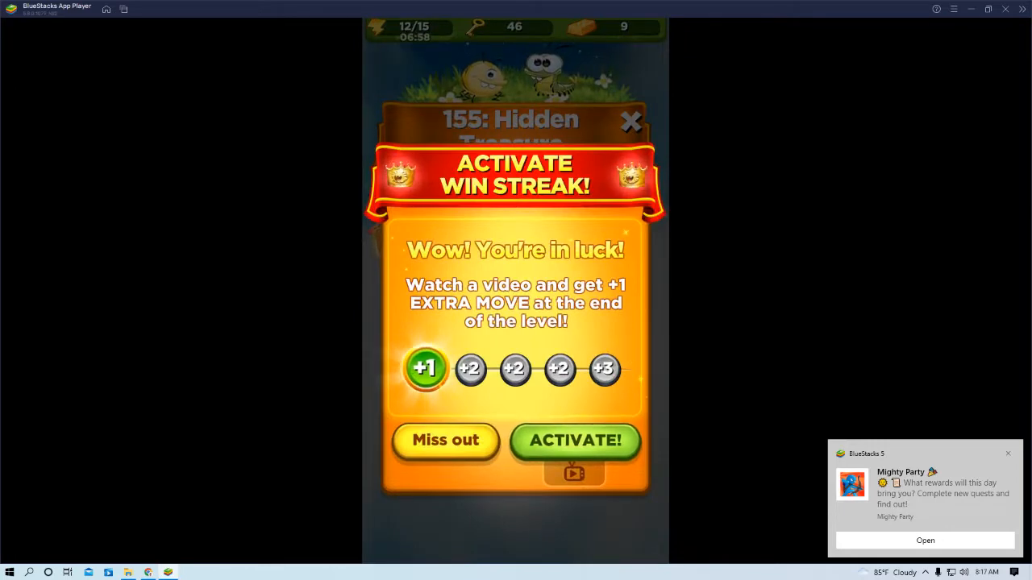
- Play Hidden Treasure, give up on level 155, and pick a reward crate
{"action": "left_click", "coordinate": [445, 440]}
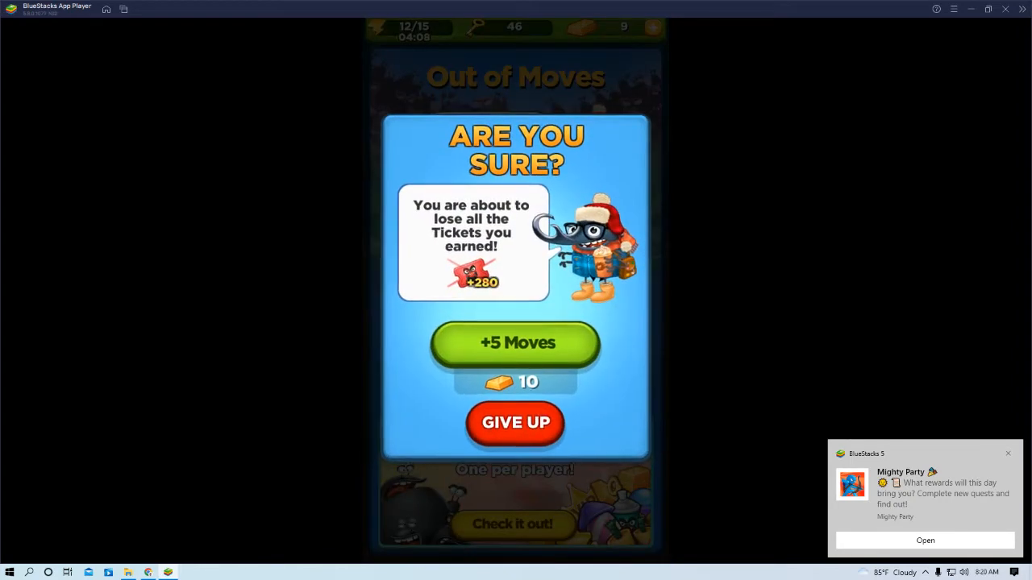
{"action": "left_click", "coordinate": [515, 422]}
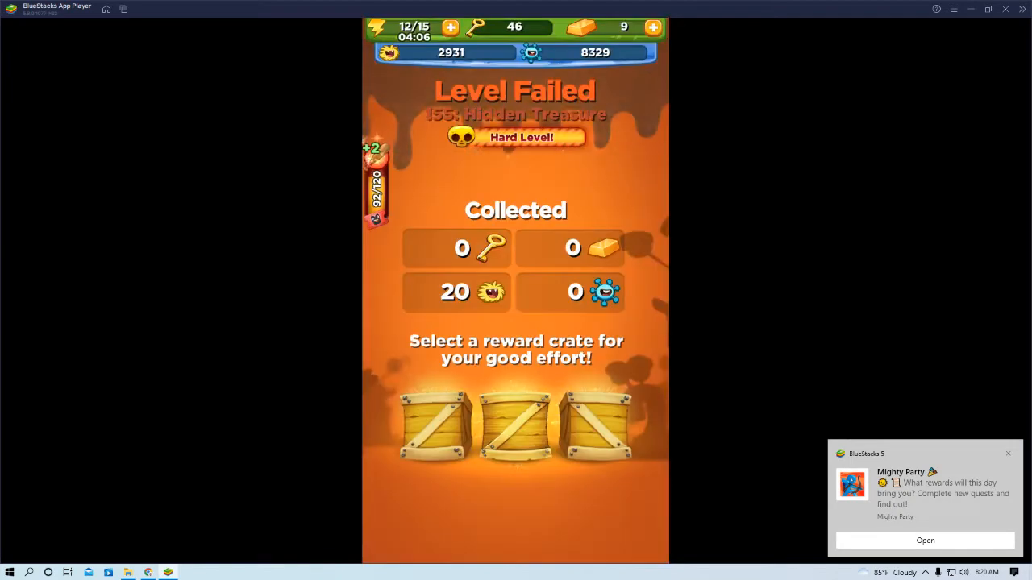
{"action": "left_click", "coordinate": [435, 424]}
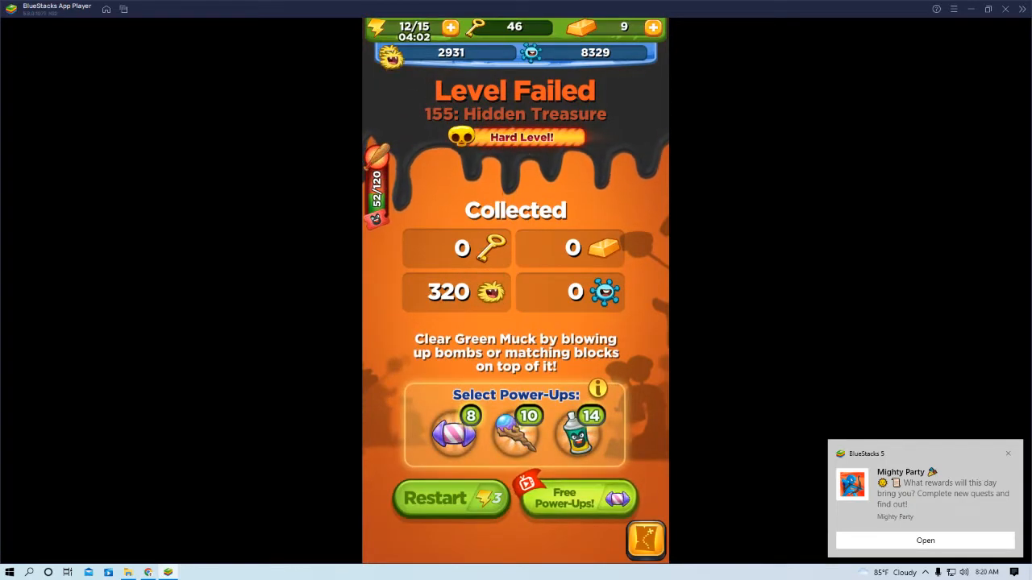
- Restart level 155, then give up instead of buying five more moves
{"action": "left_click", "coordinate": [451, 497]}
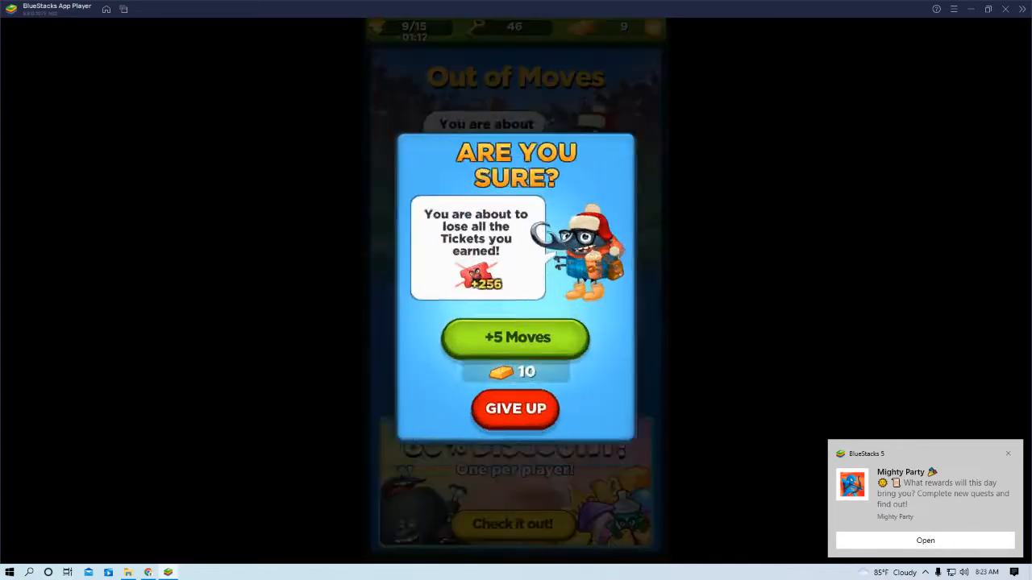
{"action": "left_click", "coordinate": [515, 409]}
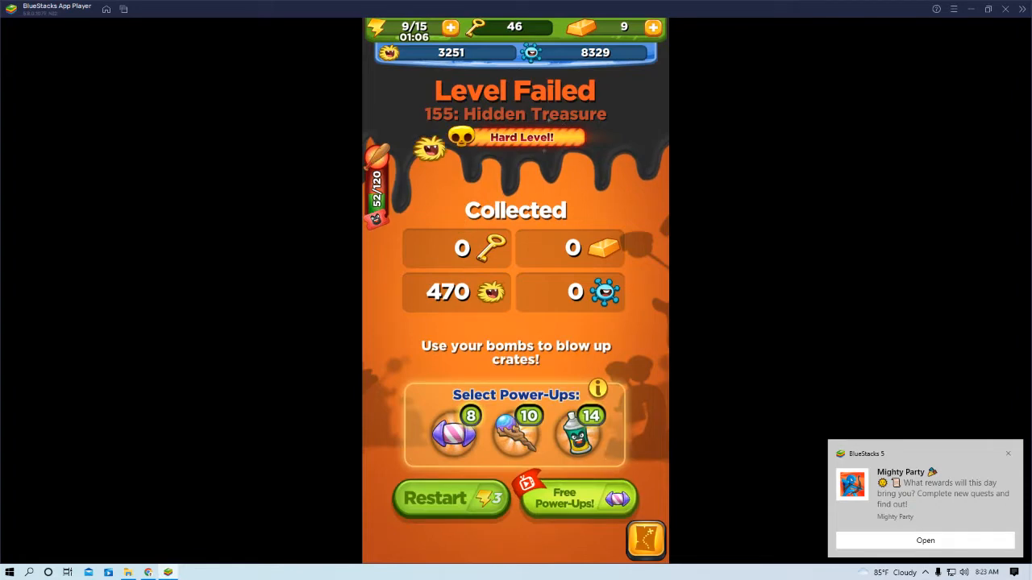
{"action": "left_click", "coordinate": [450, 498]}
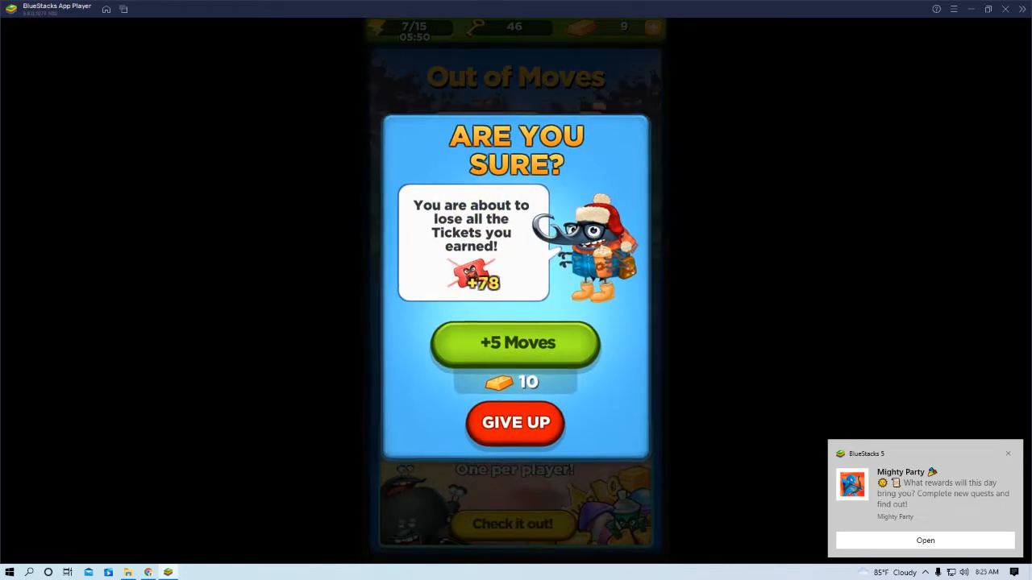
- Give up, forfeiting 78 tickets, and open a crate for 45 Bubbles
{"action": "left_click", "coordinate": [516, 423]}
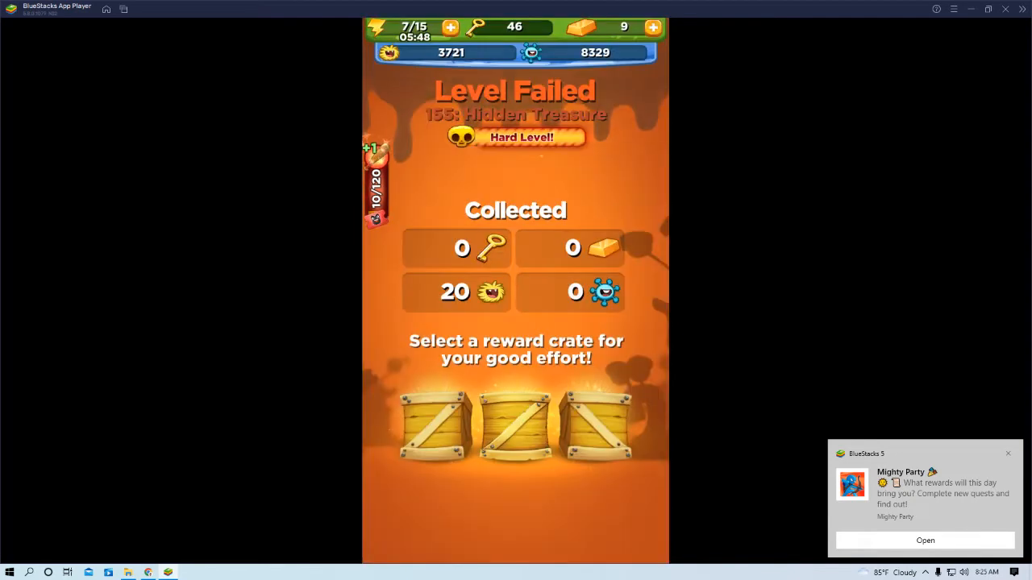
{"action": "left_click", "coordinate": [596, 423]}
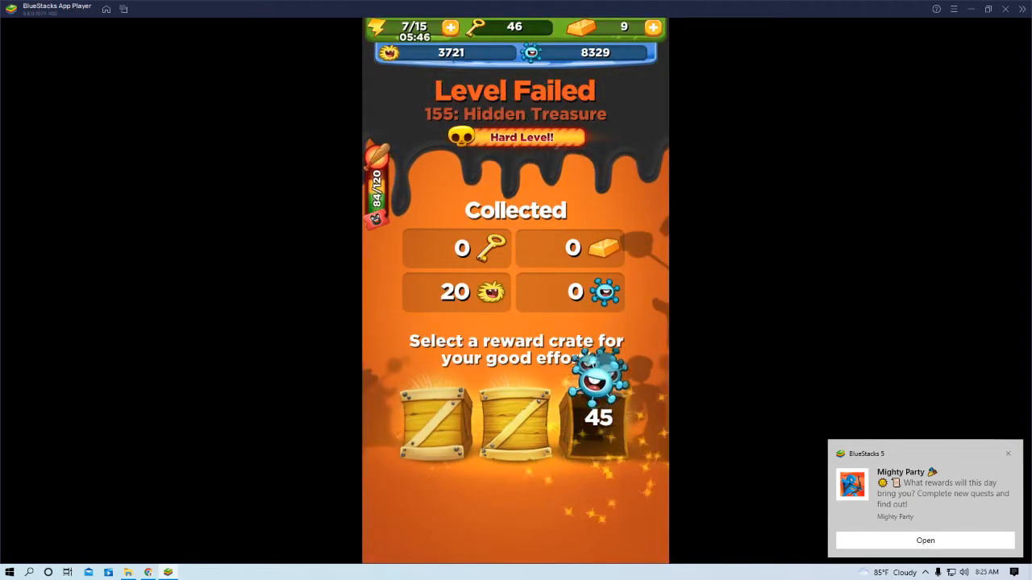
{"action": "left_click", "coordinate": [597, 418]}
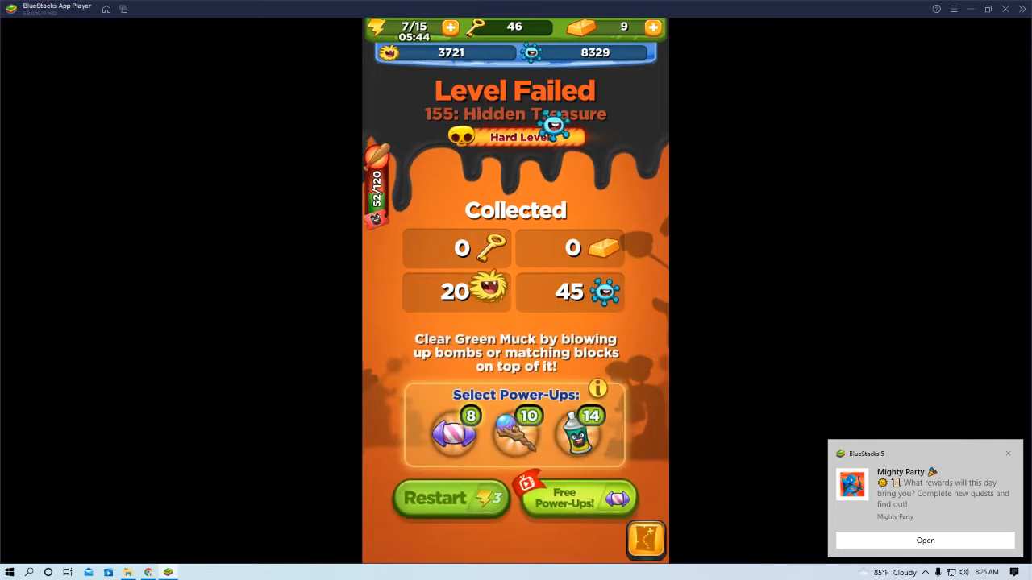